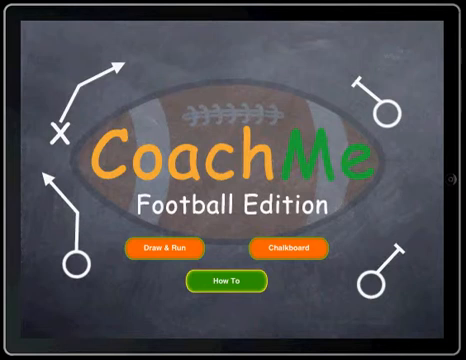
Start a new play and drag the X player up beside the five-man line's left end.
left_click(184, 244)
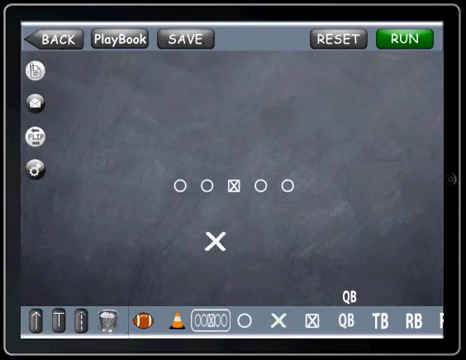
left_click_drag(212, 242, 162, 186)
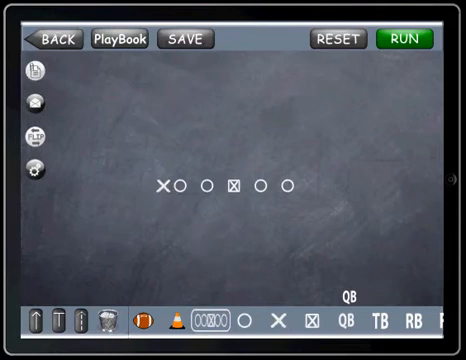